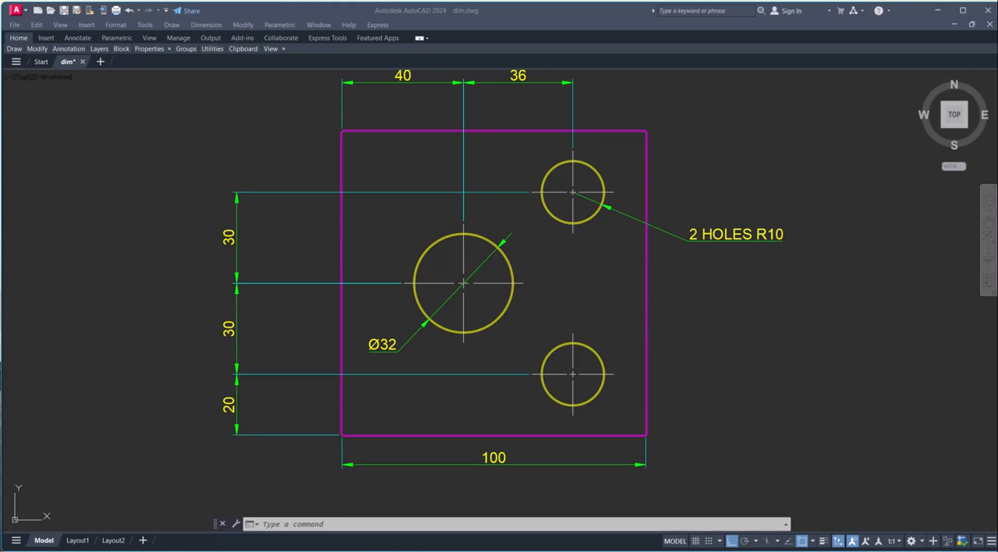
{"action": "mouse_move", "coordinate": [193, 188]}
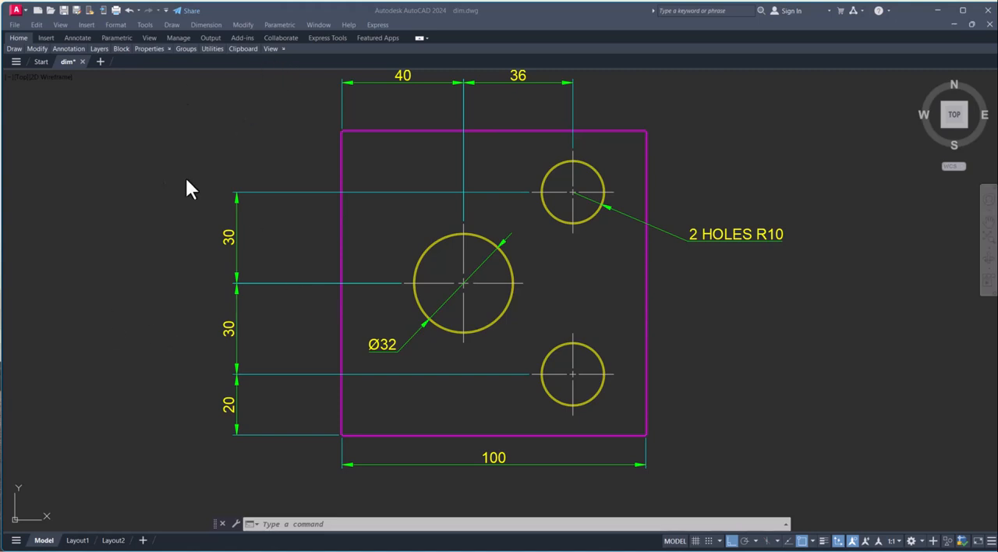
{"action": "mouse_move", "coordinate": [166, 171]}
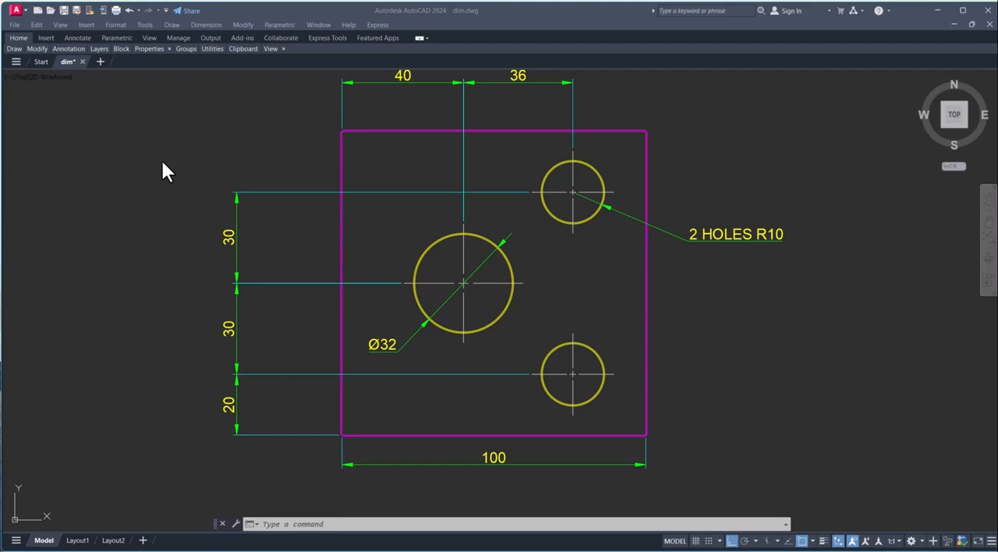
{"action": "mouse_move", "coordinate": [276, 159]}
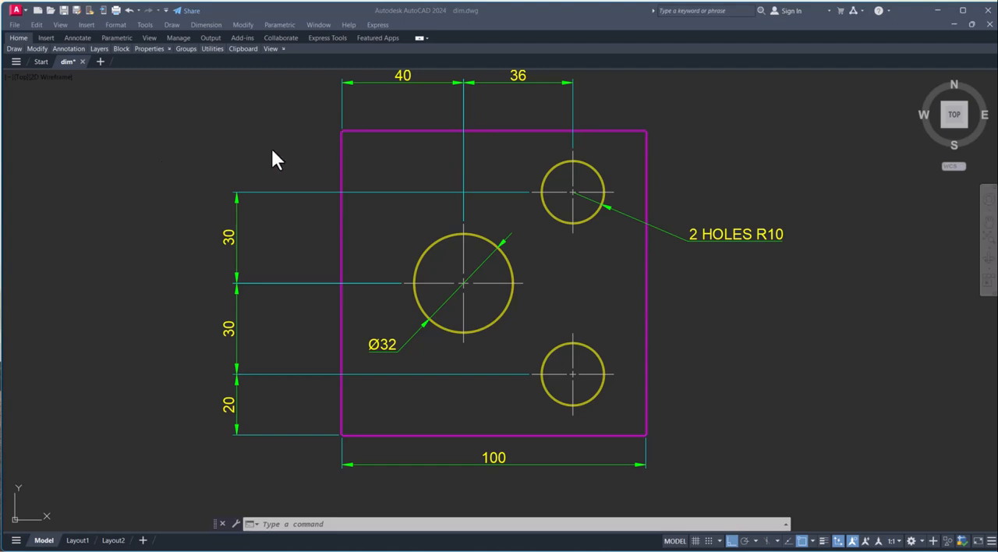
{"action": "mouse_move", "coordinate": [476, 24]}
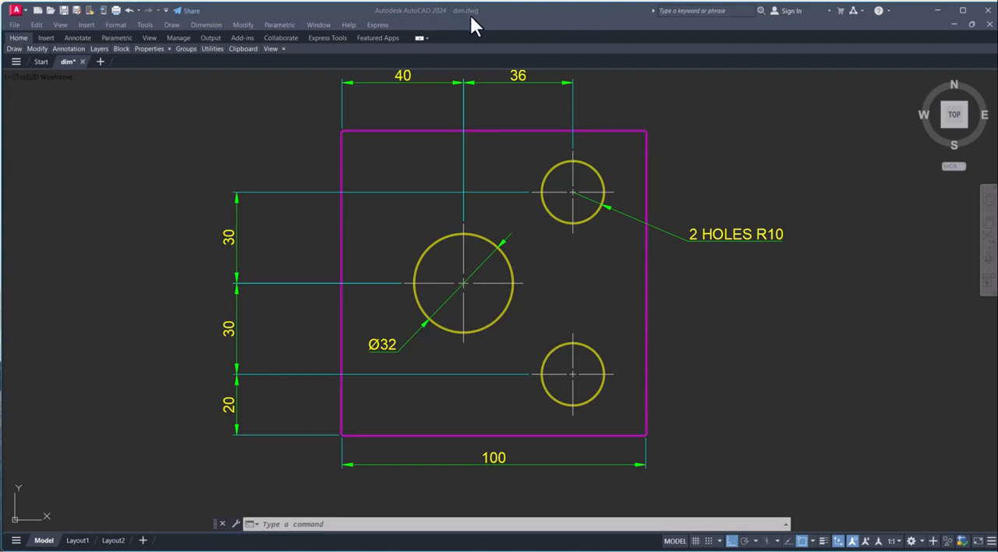
{"action": "mouse_move", "coordinate": [654, 265]}
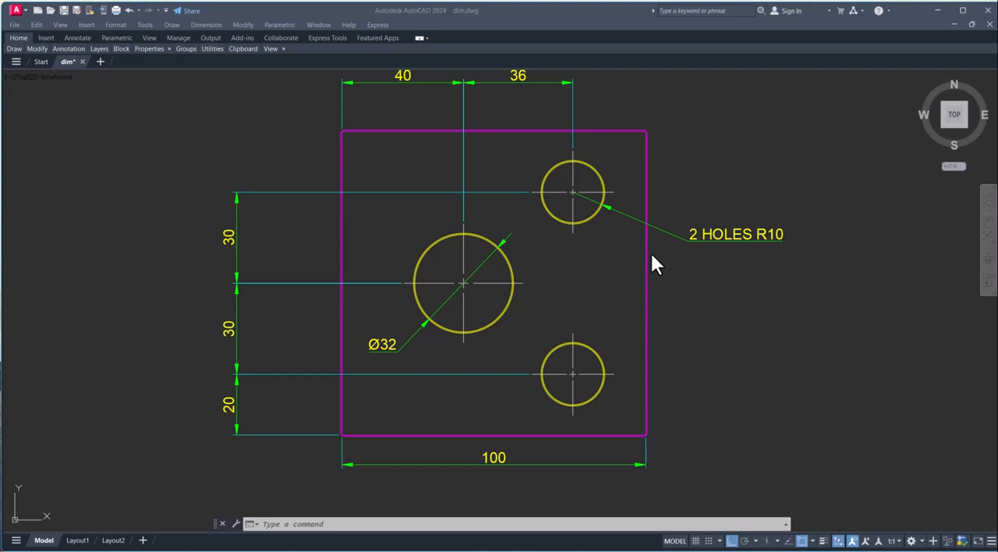
{"action": "mouse_move", "coordinate": [620, 290]}
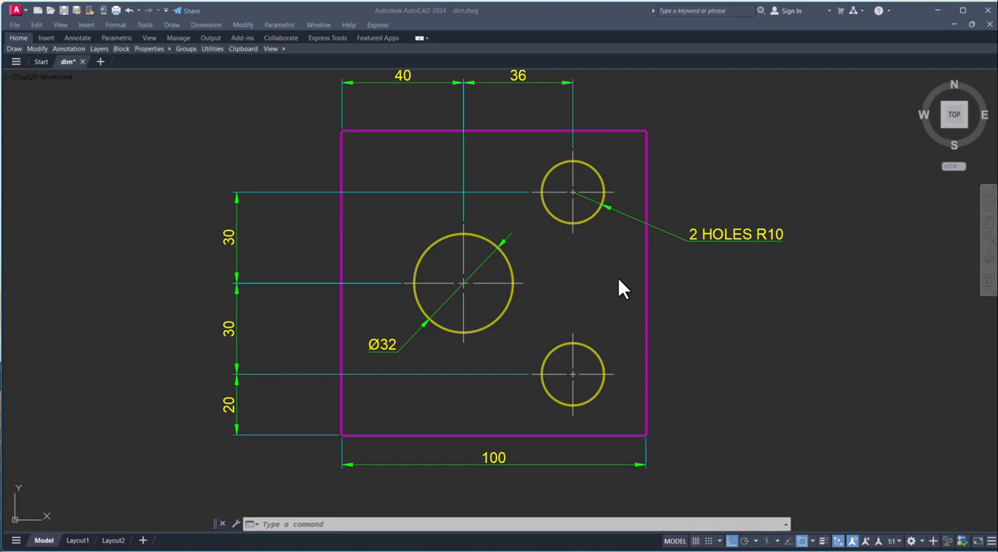
{"action": "mouse_move", "coordinate": [346, 190]}
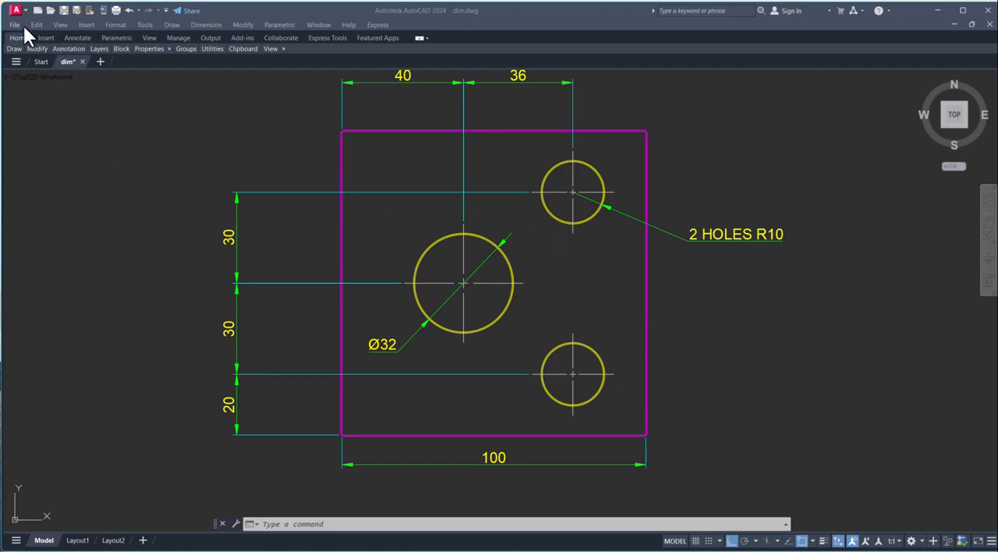
Bring up the Save Drawing As dialog from the File menu.
{"action": "left_click", "coordinate": [14, 25]}
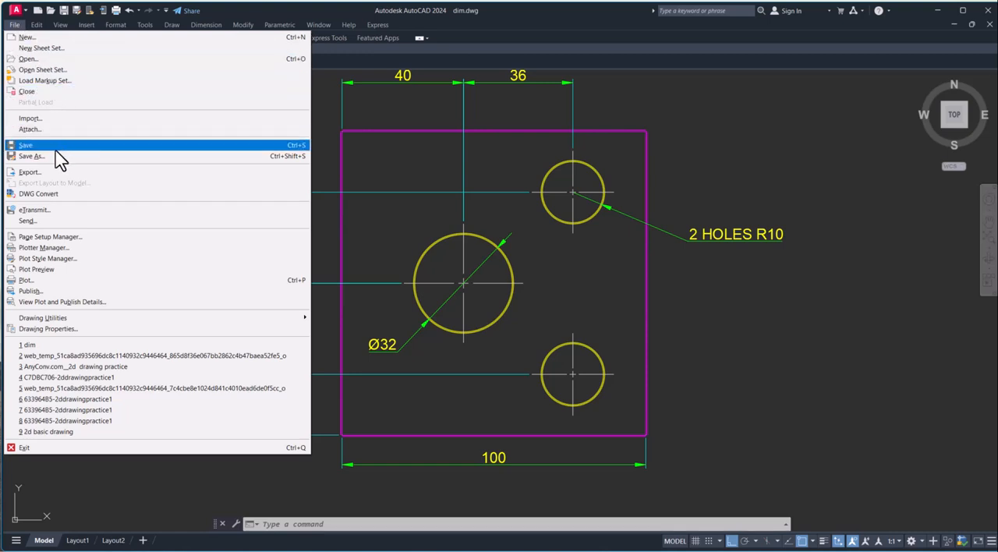
{"action": "left_click", "coordinate": [31, 155]}
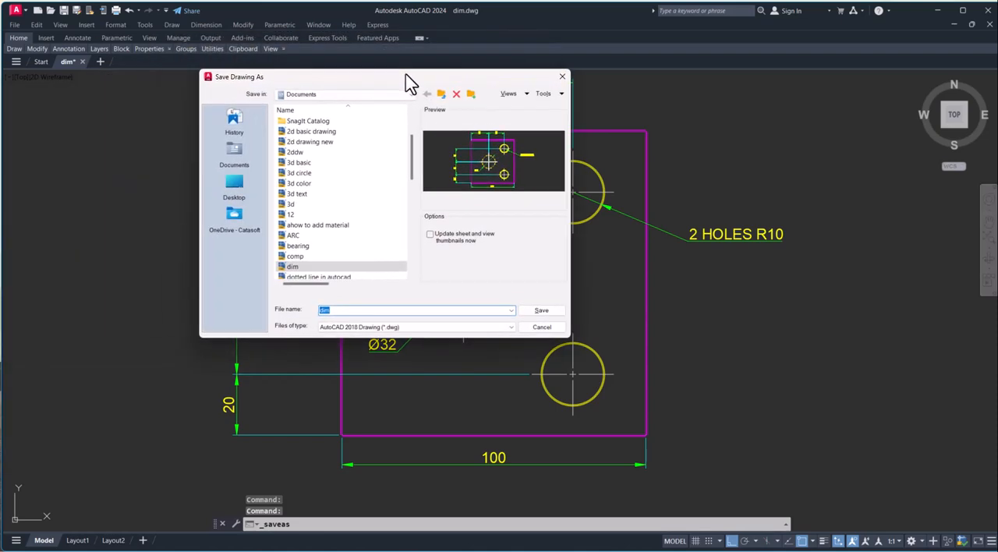
{"action": "scroll", "scroll_direction": "down", "scroll_amount": 3}
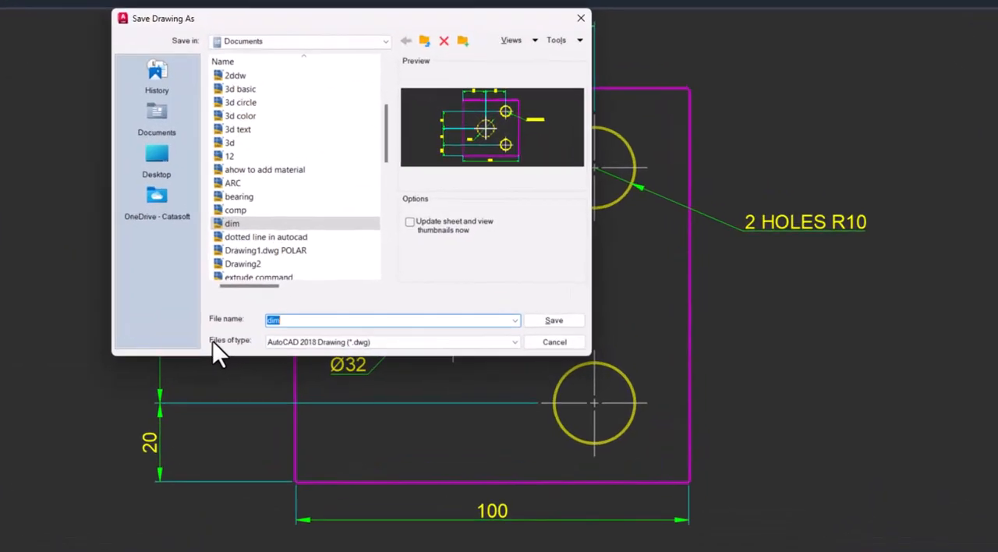
Show the Files of type list to pick the AutoCAD 2013/LT2013 Drawing format.
{"action": "left_click", "coordinate": [515, 343]}
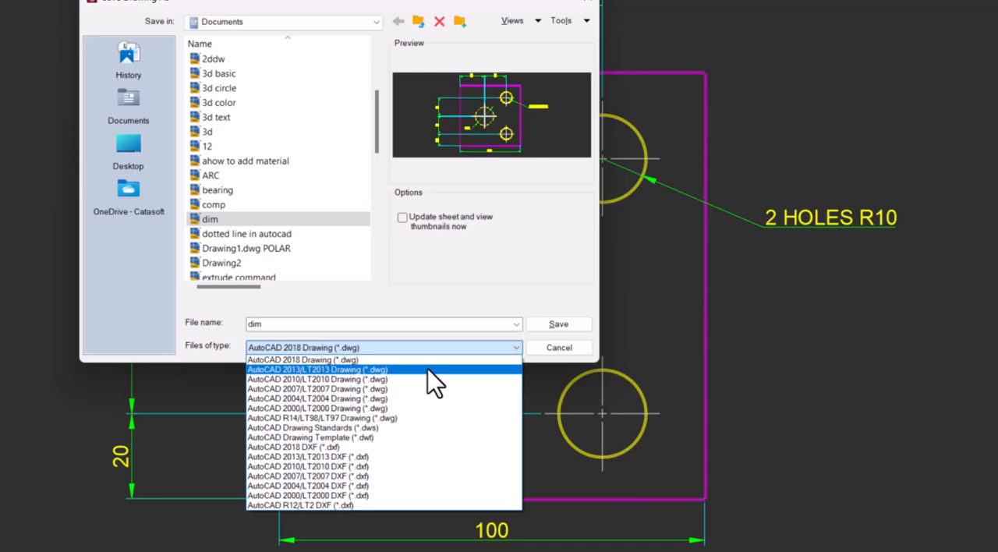
{"action": "mouse_move", "coordinate": [315, 387]}
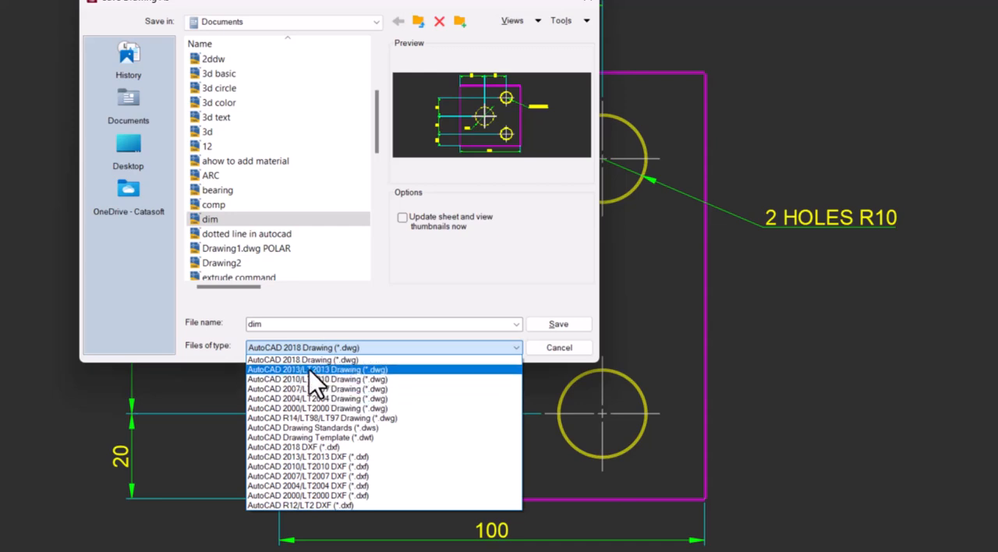
{"action": "mouse_move", "coordinate": [318, 379]}
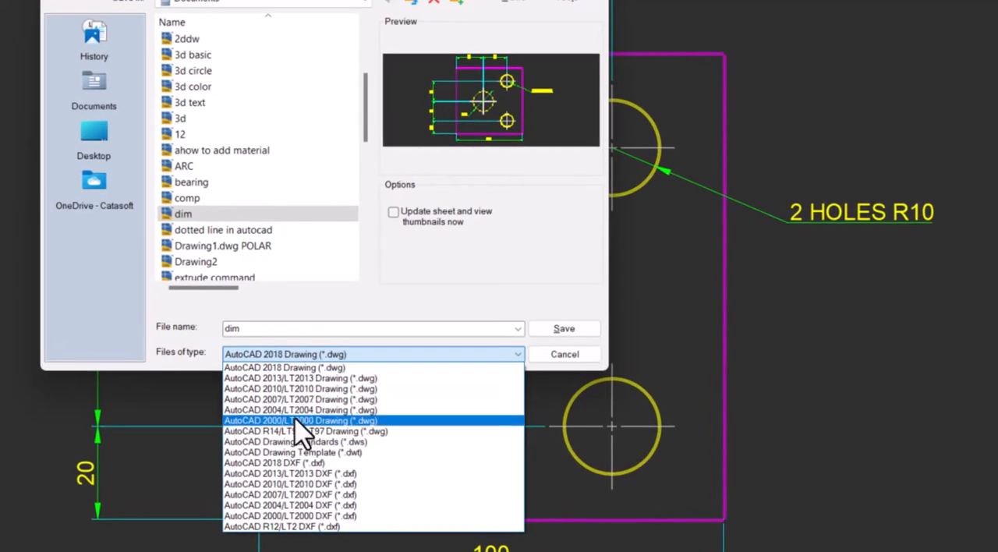
{"action": "mouse_move", "coordinate": [300, 410]}
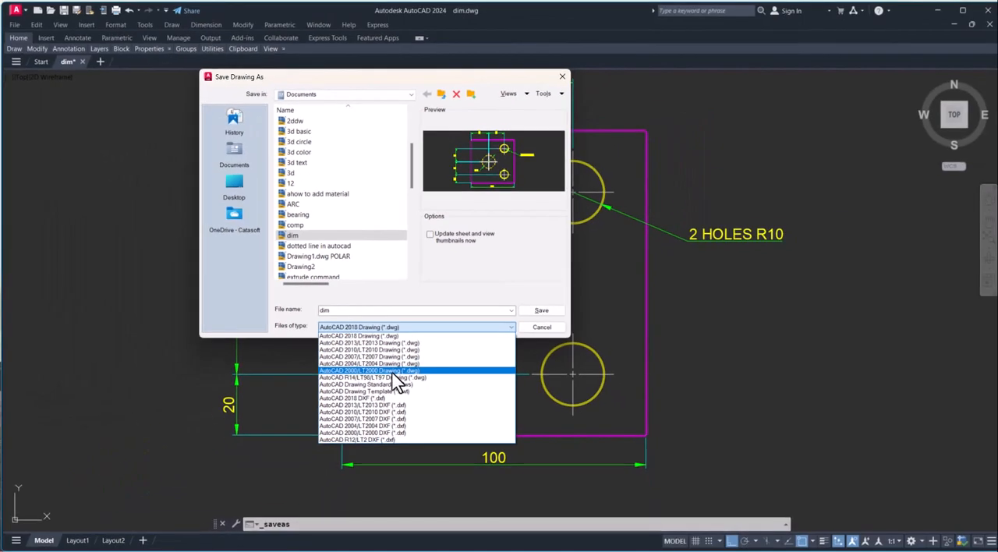
{"action": "mouse_move", "coordinate": [368, 382]}
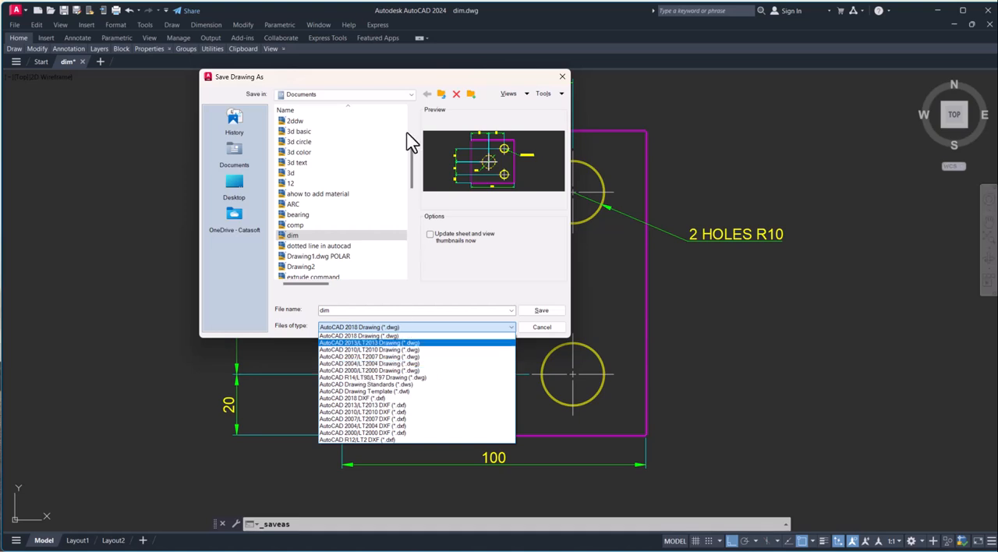
{"action": "mouse_move", "coordinate": [464, 222]}
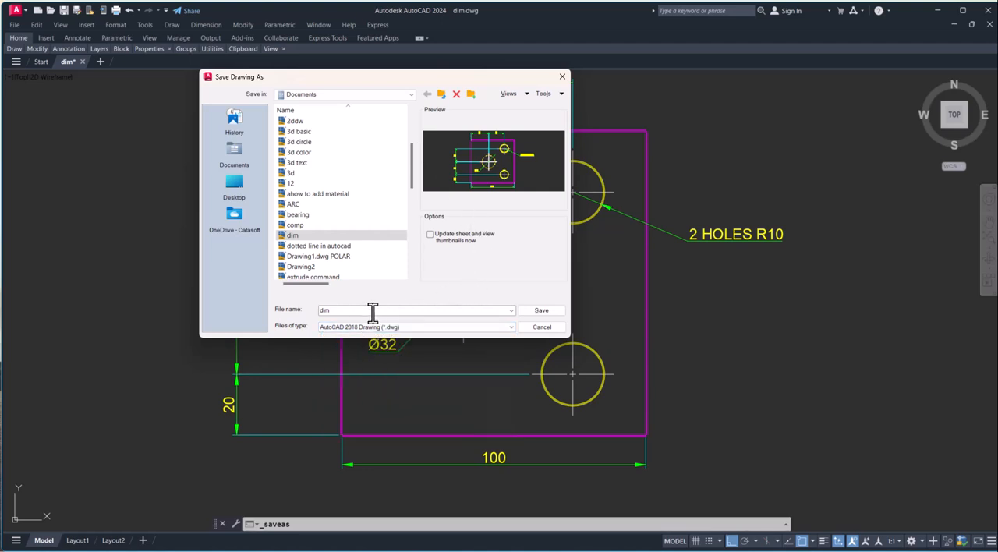
Save the plate drawing as 'Autocad 2013' in AutoCAD 2013/LT2013 DWG format.
{"action": "left_click", "coordinate": [509, 327]}
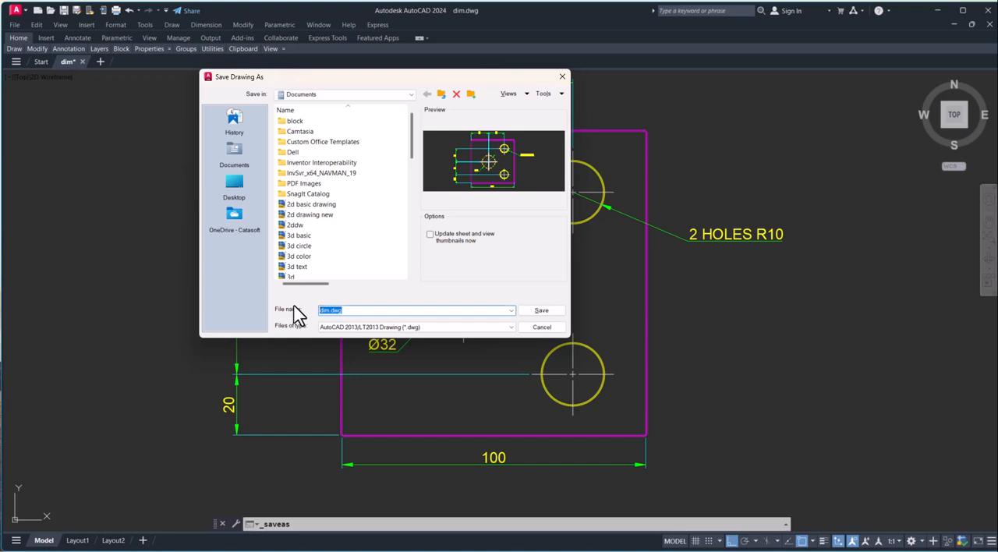
{"action": "type", "text": "Autocad 2013"}
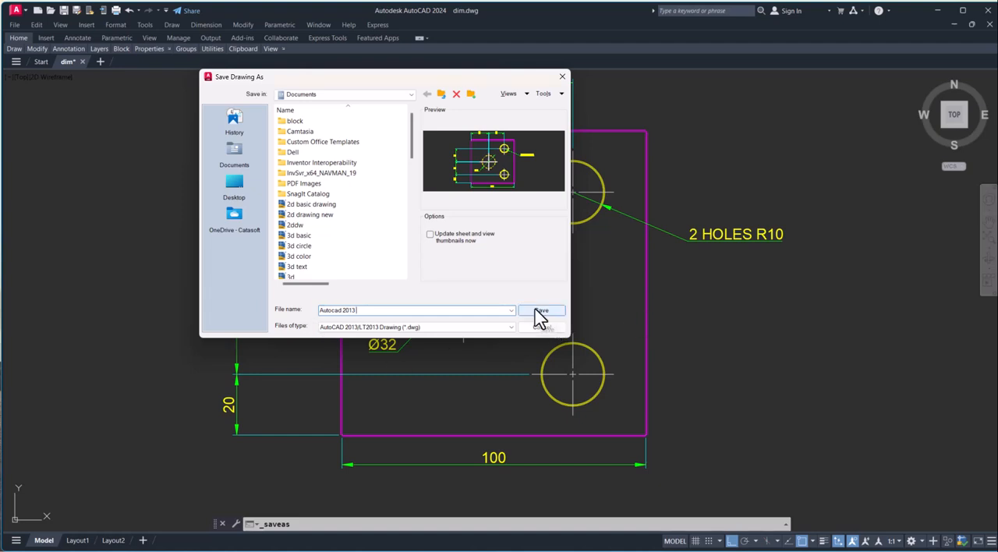
{"action": "left_click", "coordinate": [539, 310]}
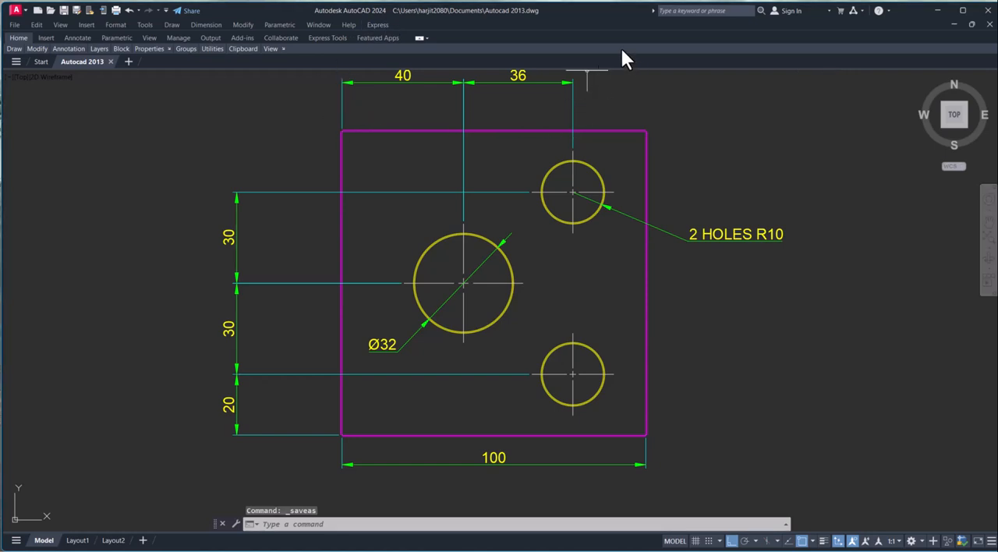
{"action": "mouse_move", "coordinate": [612, 118]}
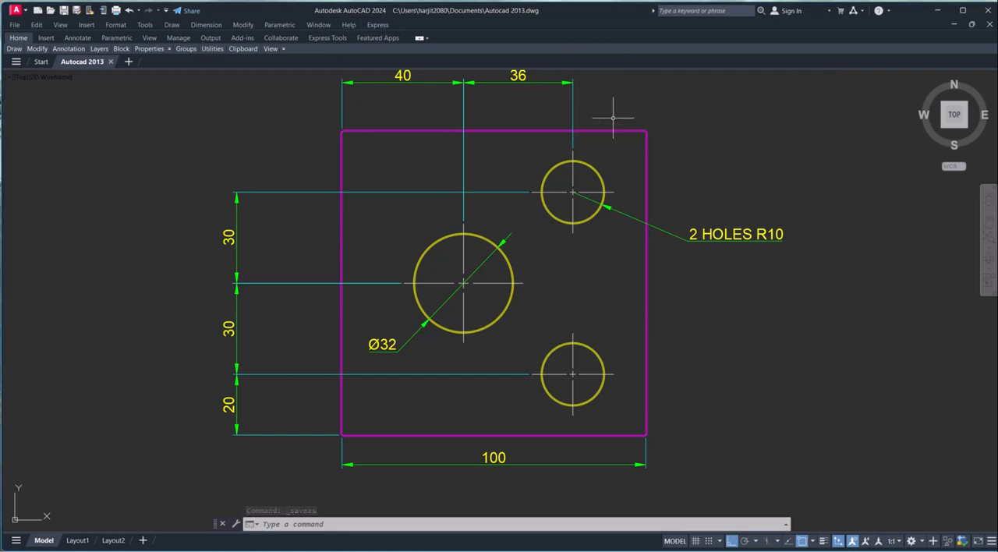
{"action": "mouse_move", "coordinate": [675, 162]}
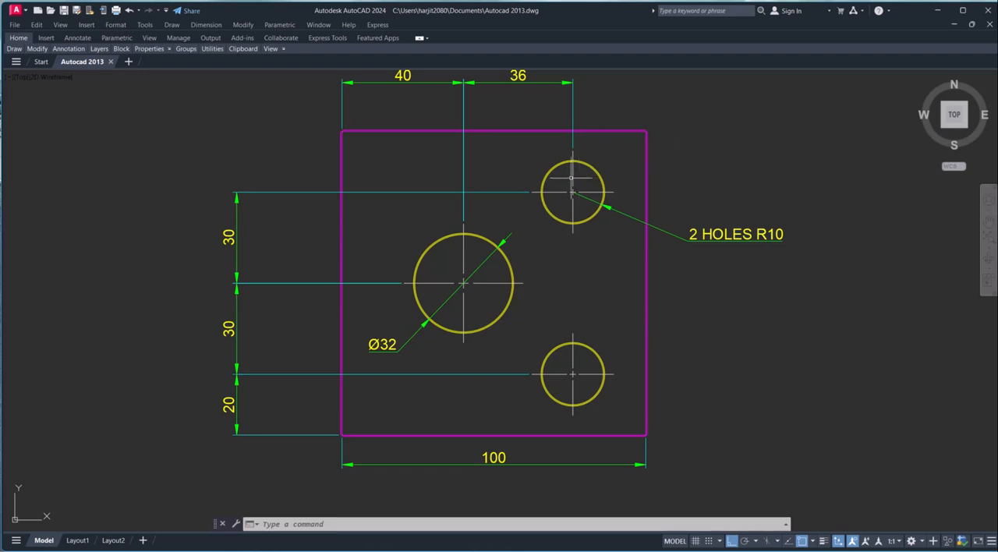
{"action": "mouse_move", "coordinate": [506, 169]}
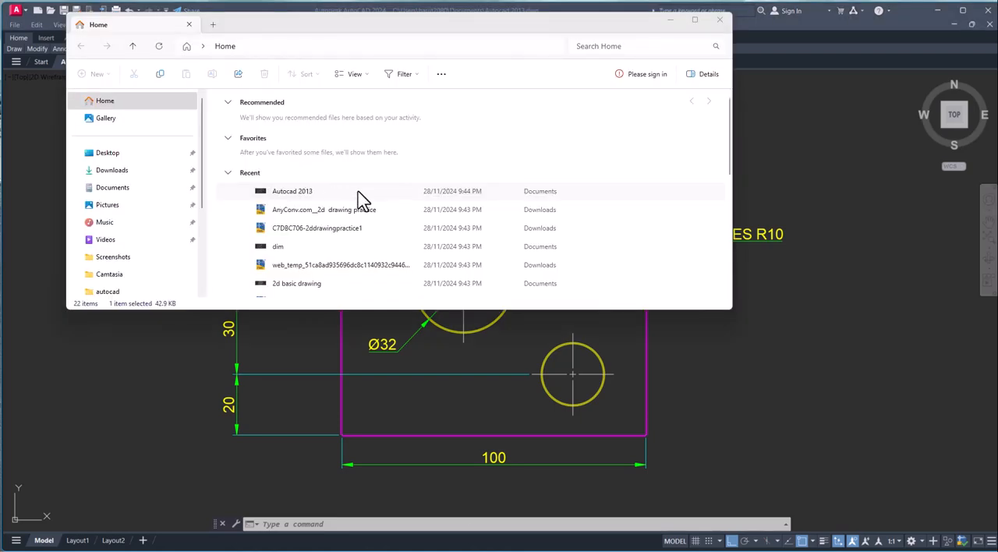
{"action": "mouse_move", "coordinate": [294, 195]}
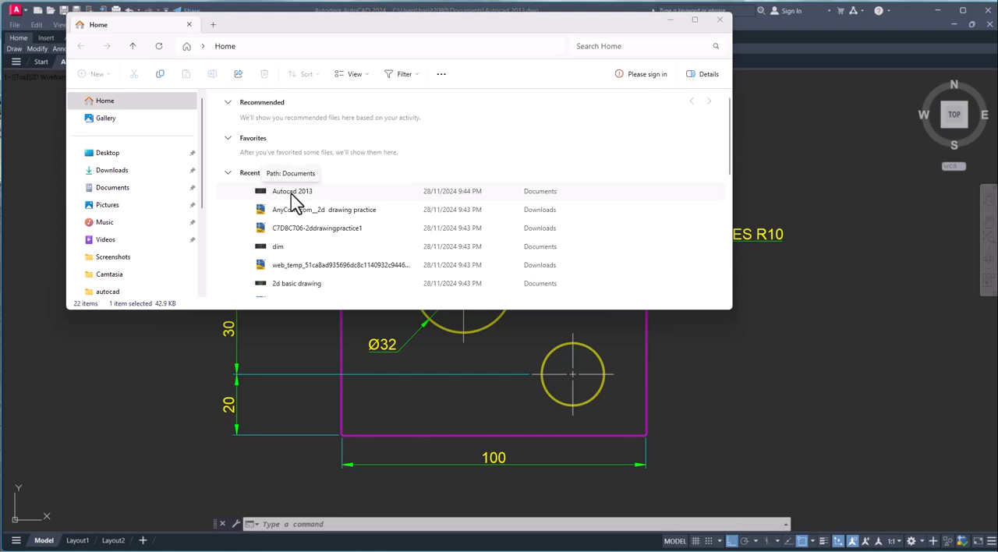
Reopen the saved Autocad 2013 drawing from the recent files list.
{"action": "double_click", "coordinate": [293, 191]}
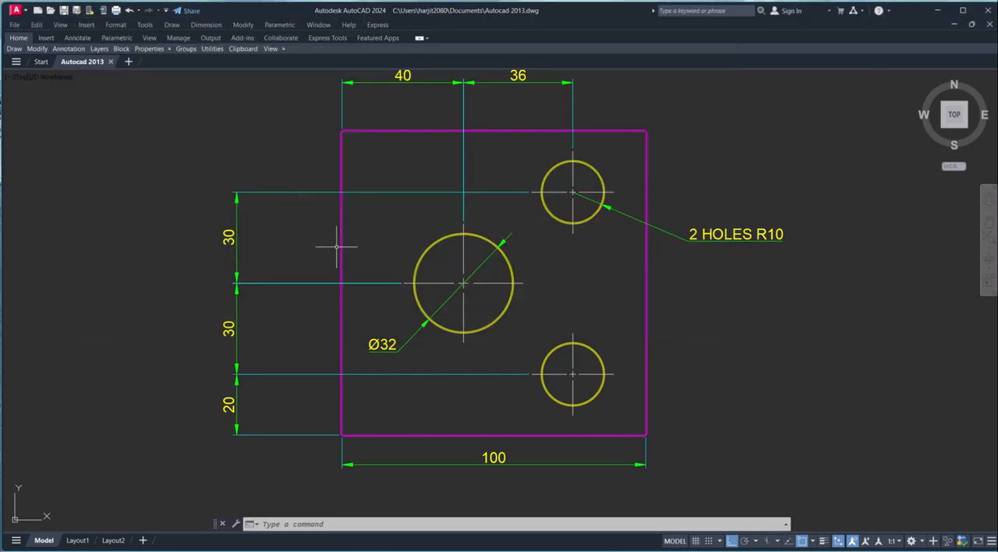
{"action": "mouse_move", "coordinate": [145, 93]}
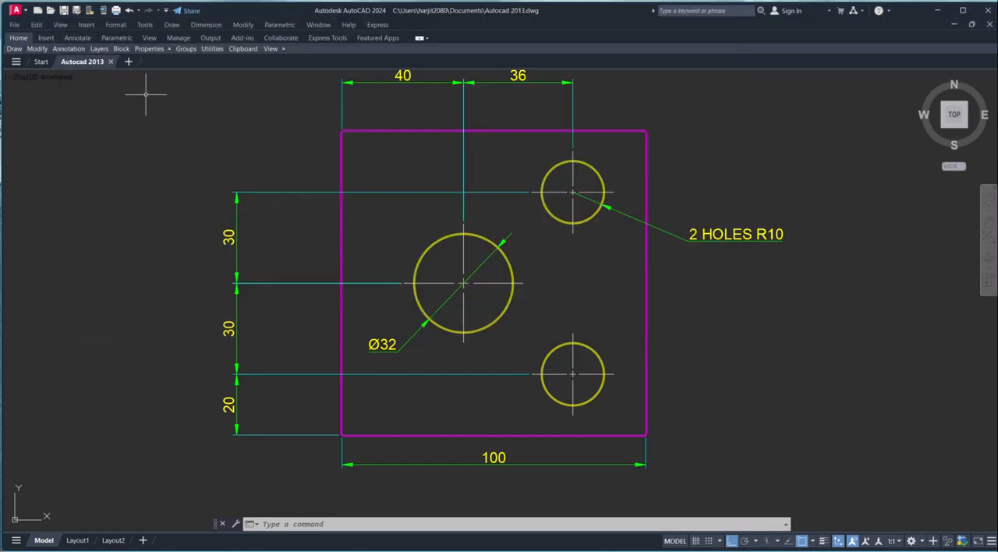
{"action": "mouse_move", "coordinate": [200, 129]}
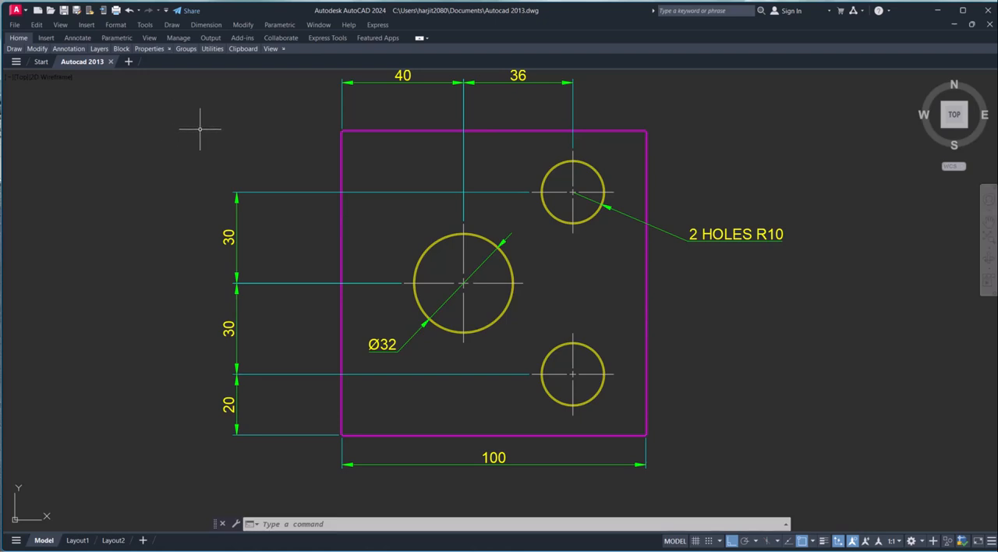
{"action": "mouse_move", "coordinate": [197, 131]}
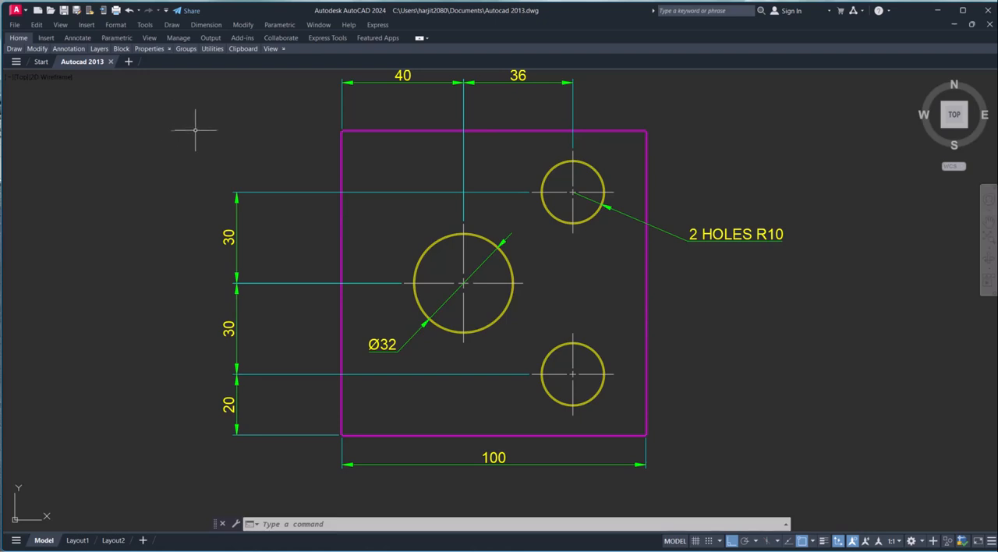
{"action": "mouse_move", "coordinate": [193, 131]}
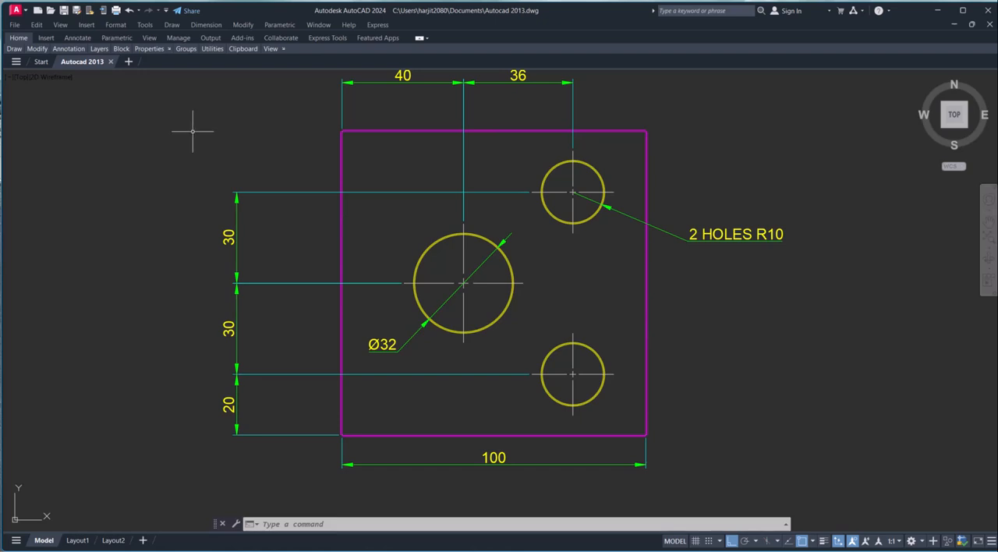
{"action": "mouse_move", "coordinate": [196, 136]}
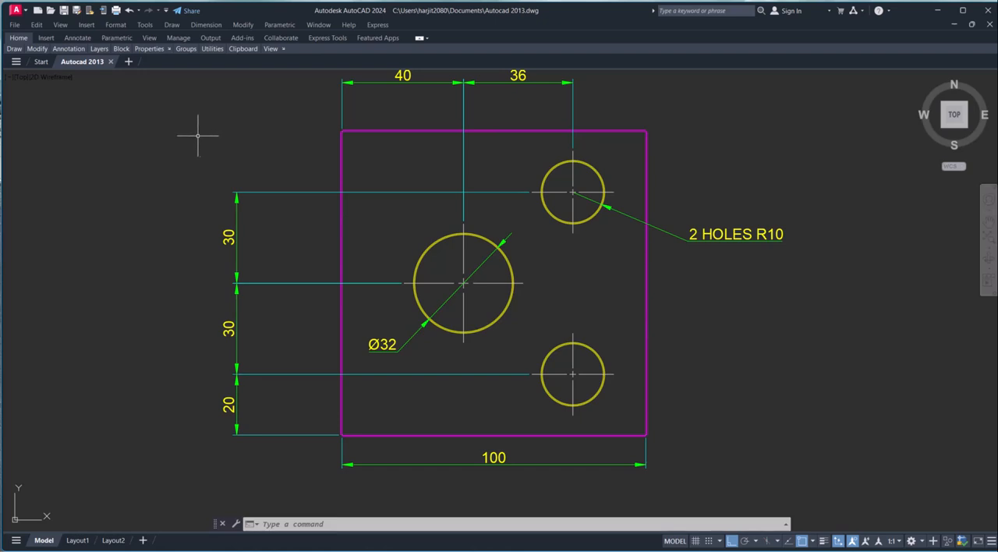
{"action": "mouse_move", "coordinate": [243, 110]}
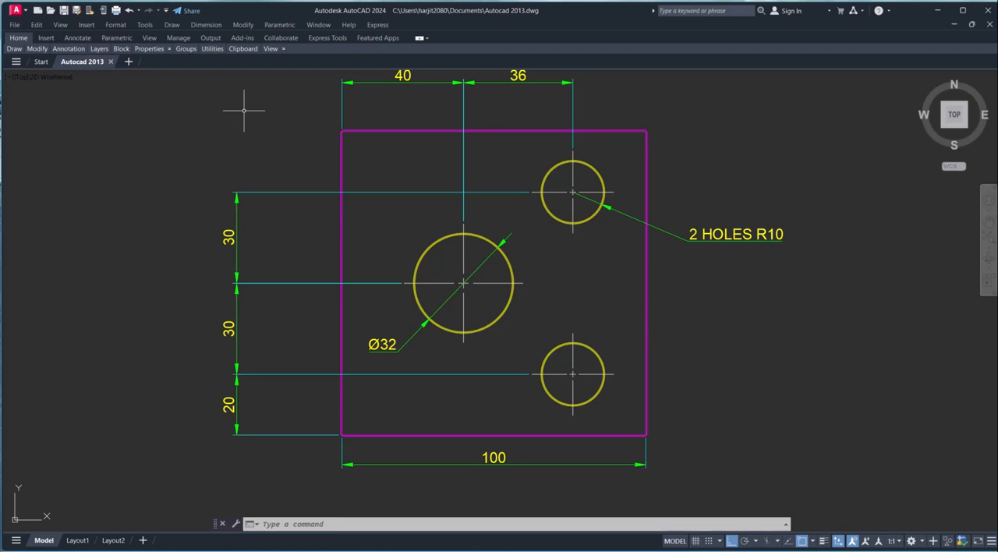
{"action": "mouse_move", "coordinate": [245, 106]}
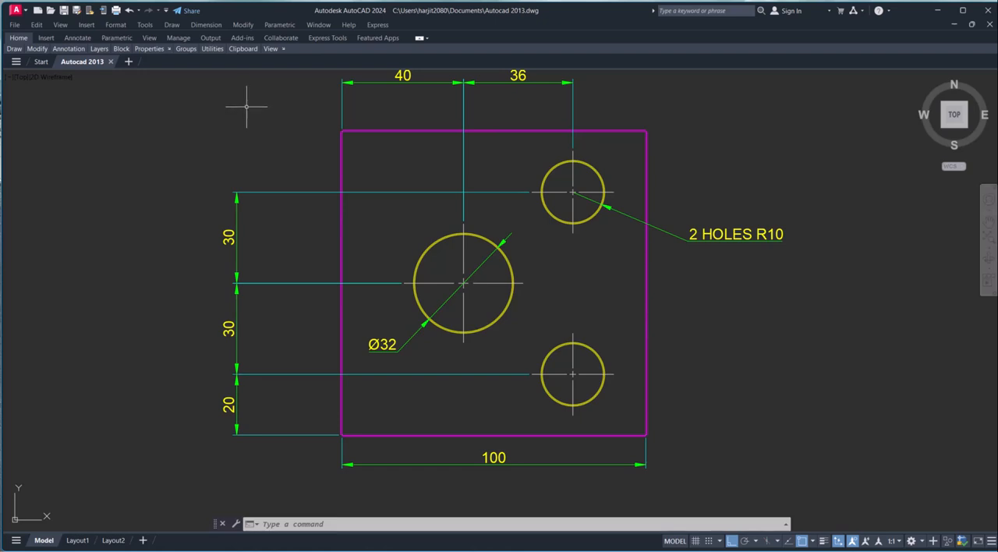
{"action": "mouse_move", "coordinate": [306, 109]}
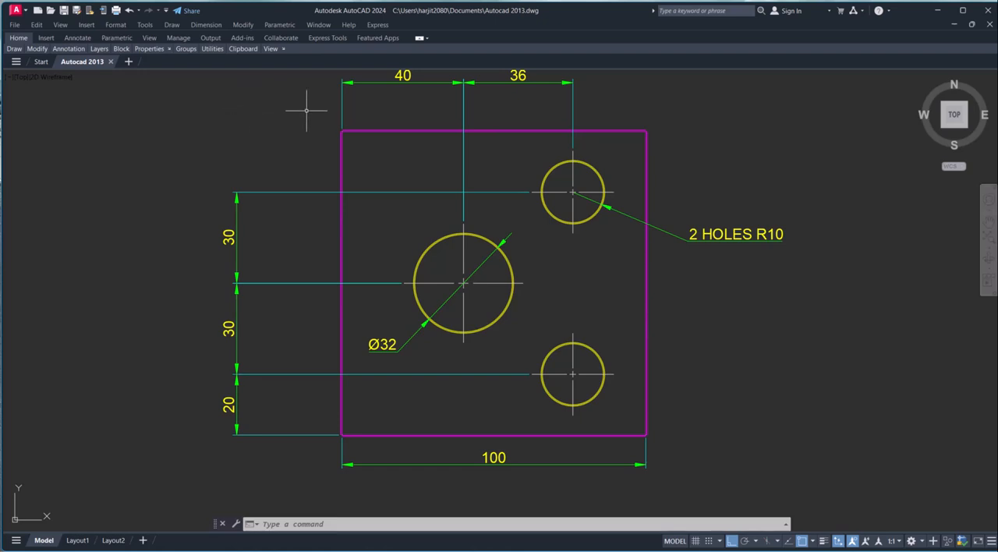
{"action": "mouse_move", "coordinate": [274, 118]}
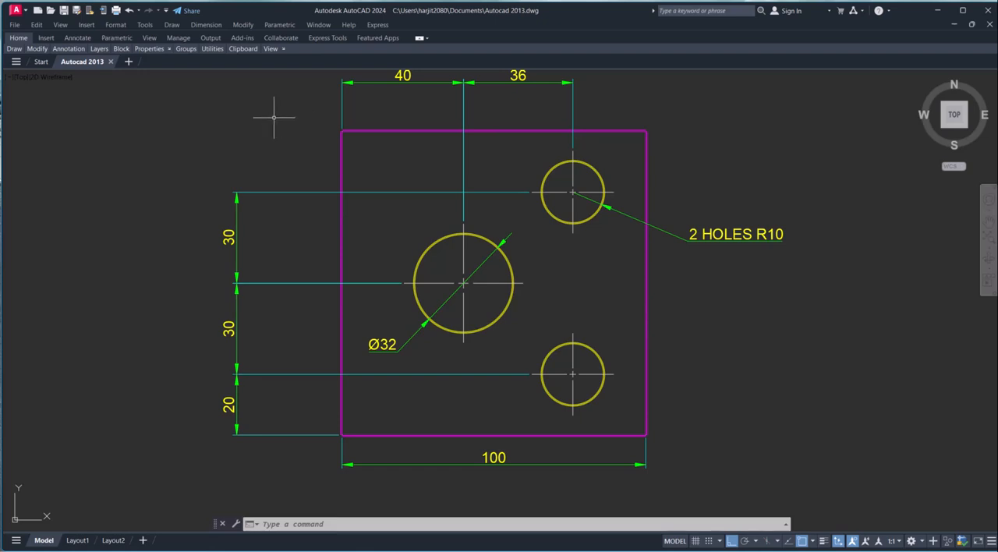
{"action": "mouse_move", "coordinate": [284, 121]}
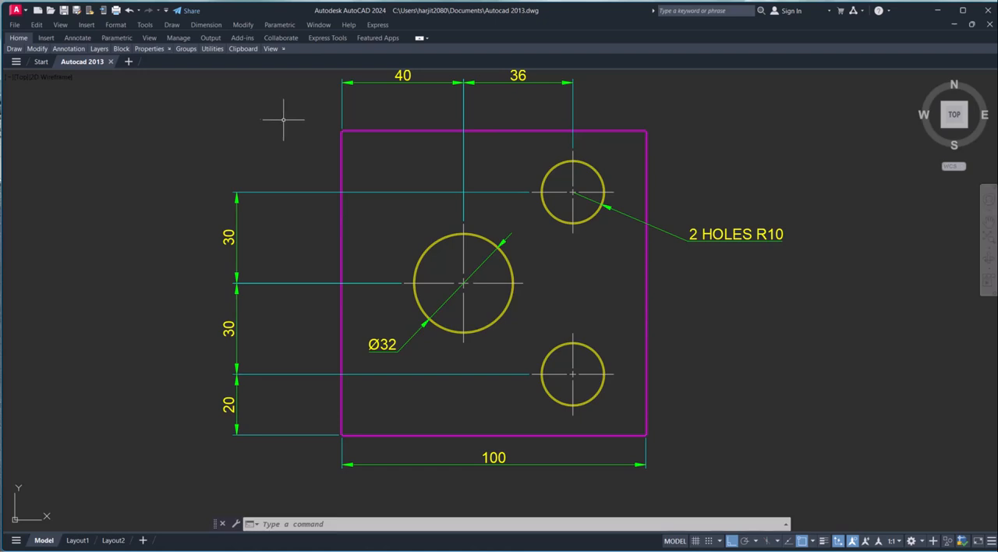